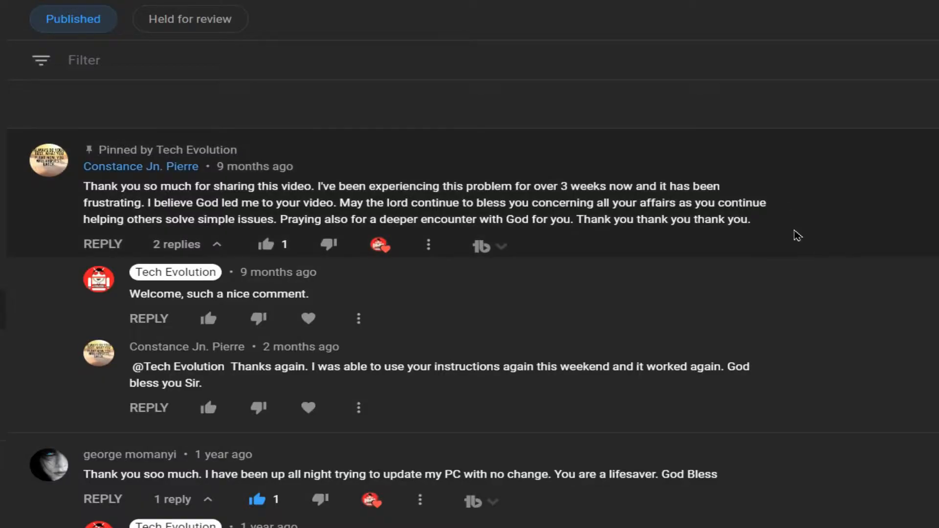
# Reach the DLL-files.com msvcp120.dll page from the Google results and reveal its 32-bit and 64-bit version list.
pyautogui.scroll(-3)
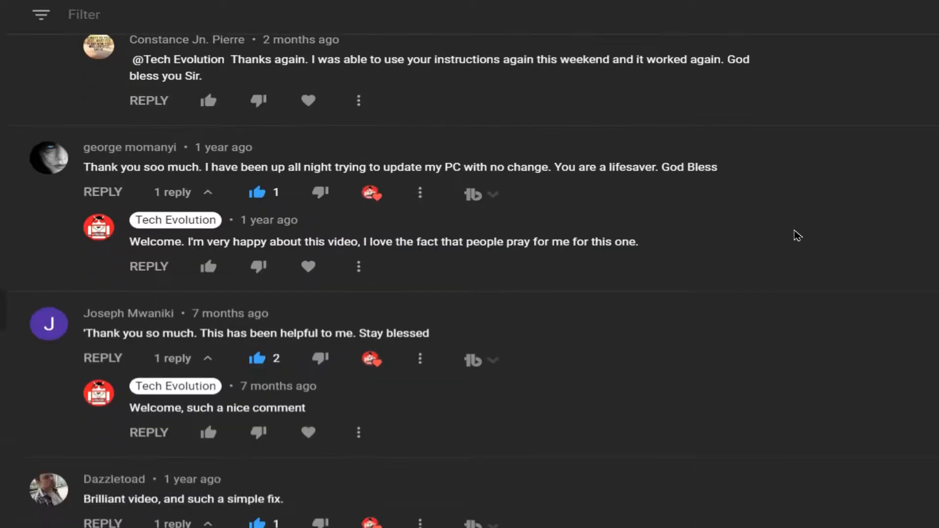
pyautogui.scroll(-3)
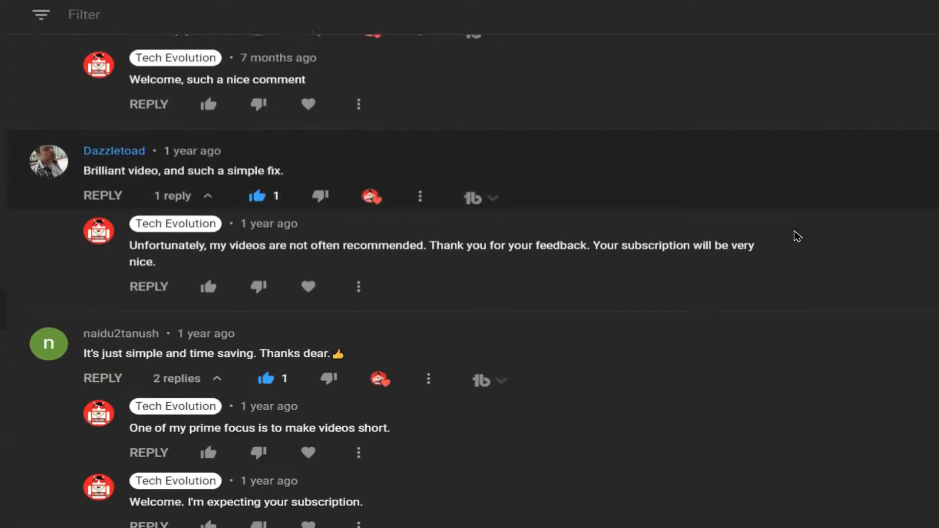
pyautogui.scroll(-3)
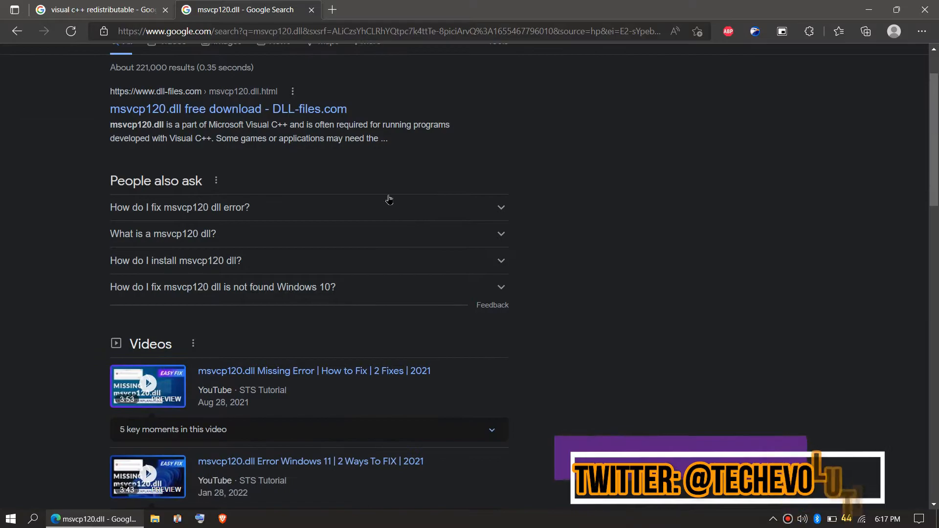
pyautogui.scroll(-3)
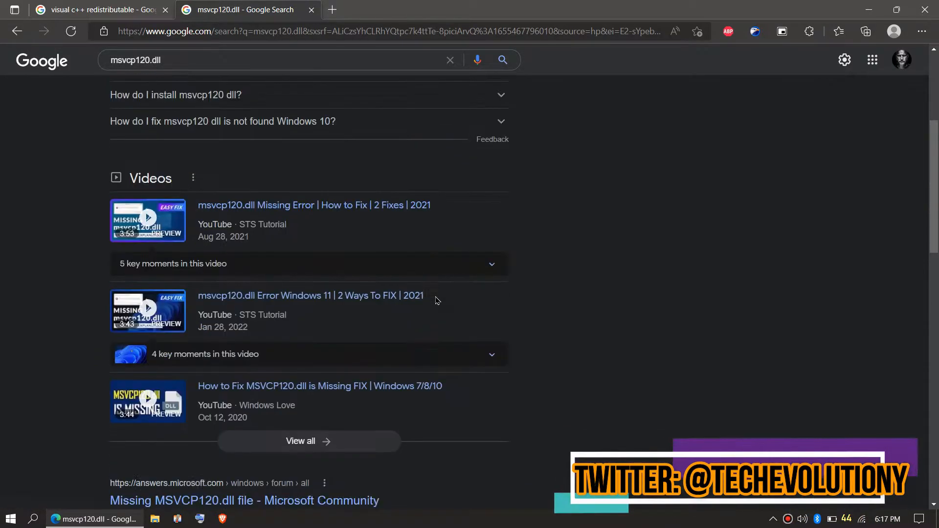
pyautogui.scroll(3)
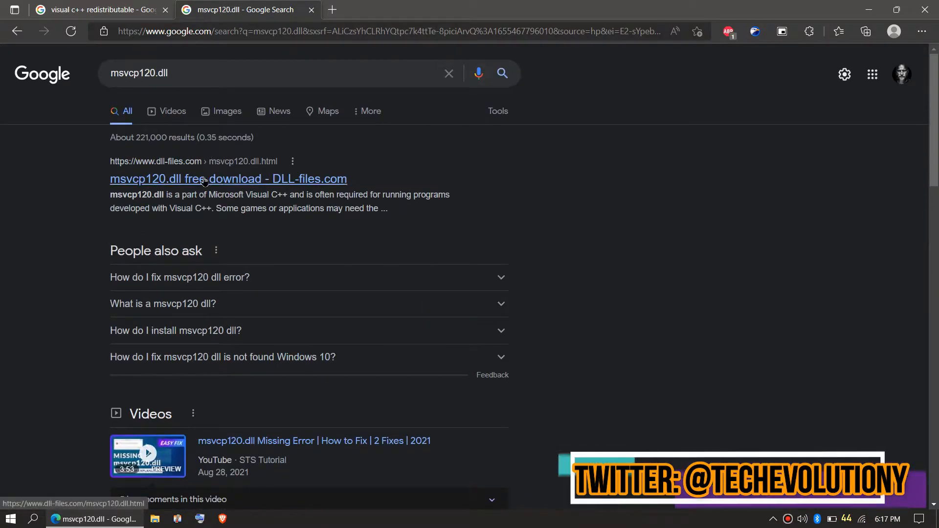
pyautogui.click(228, 178)
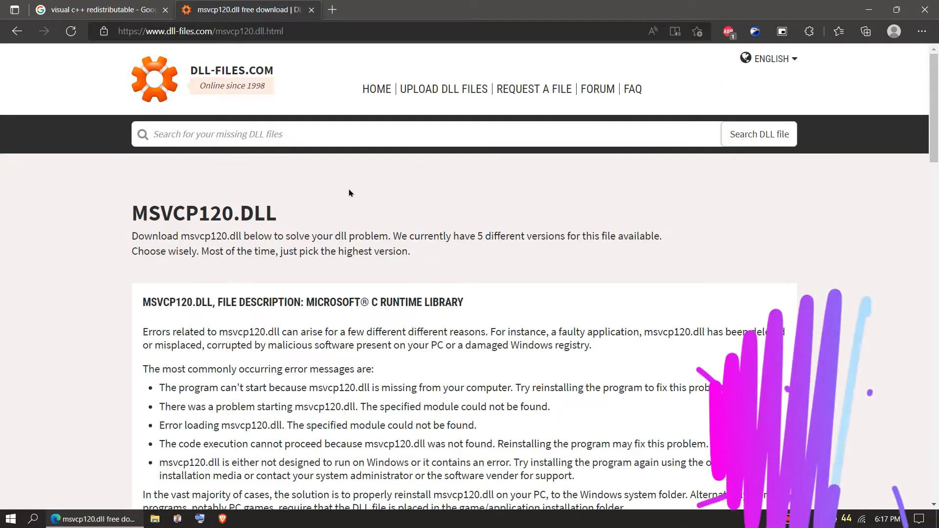
pyautogui.click(199, 31)
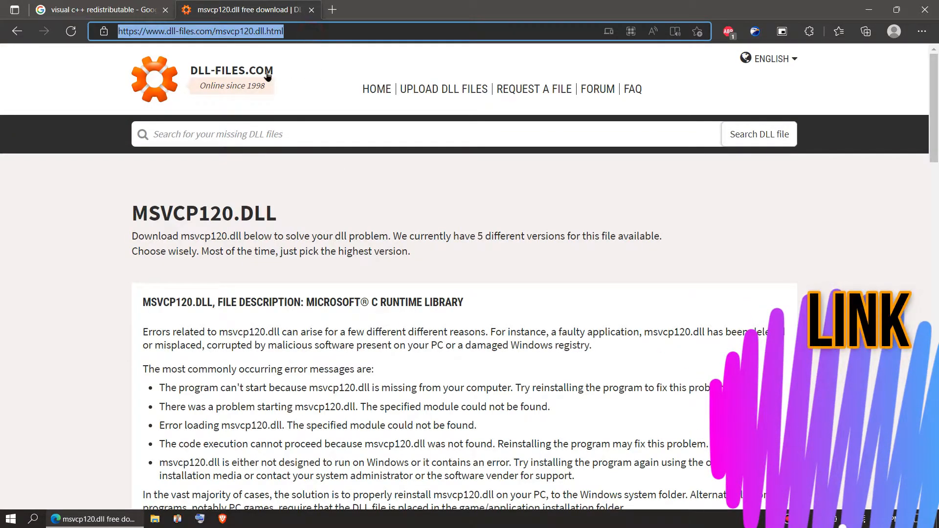
pyautogui.scroll(-3)
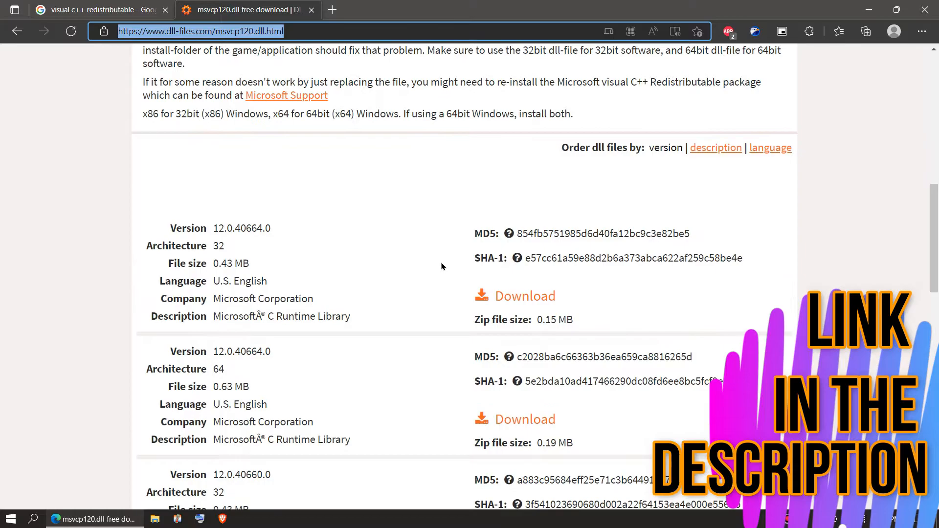
pyautogui.moveTo(170, 241)
pyautogui.write('sys')
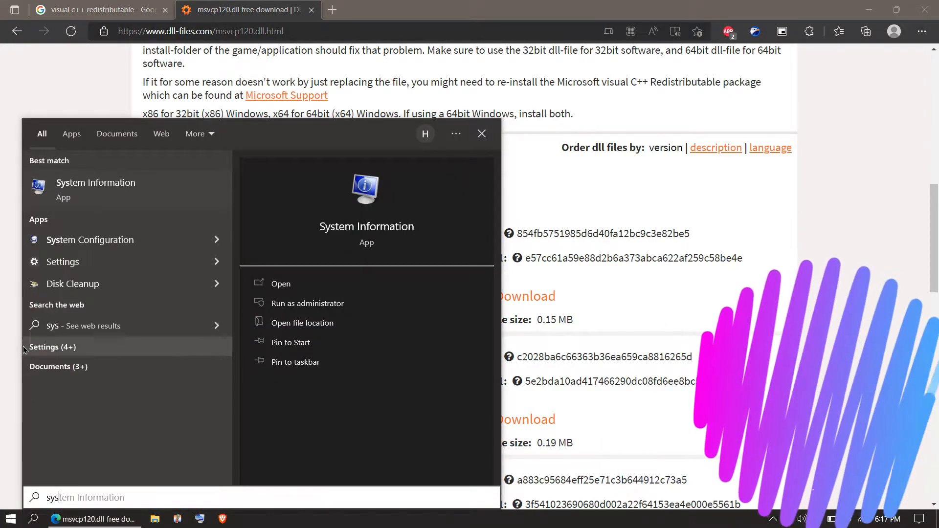
pyautogui.click(279, 283)
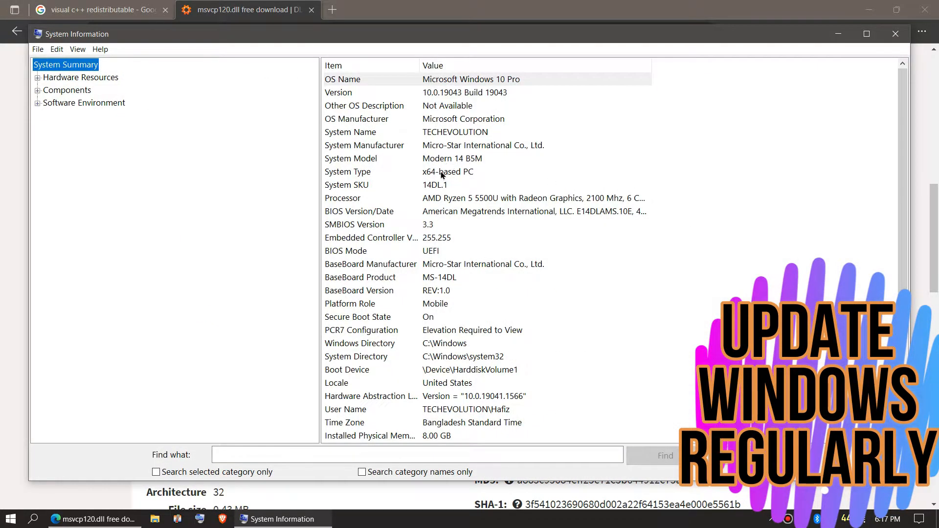
pyautogui.click(447, 172)
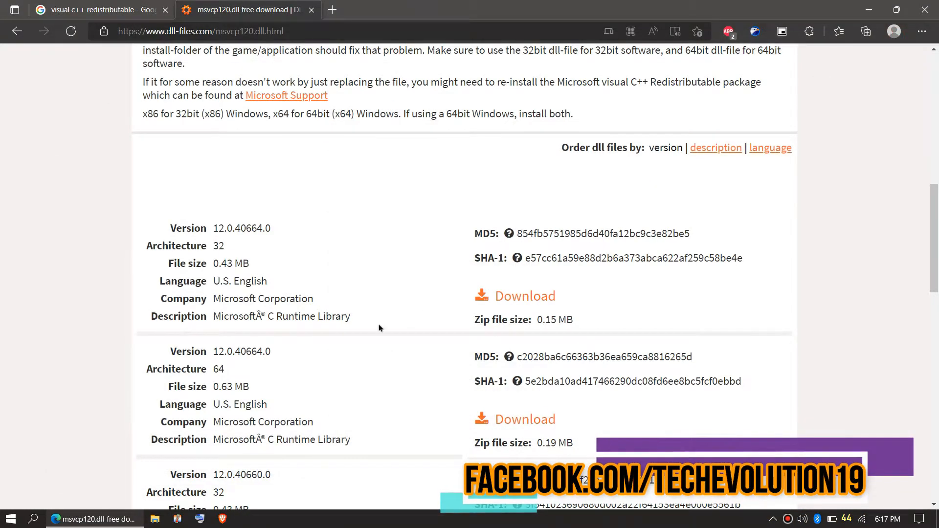
pyautogui.moveTo(507, 383)
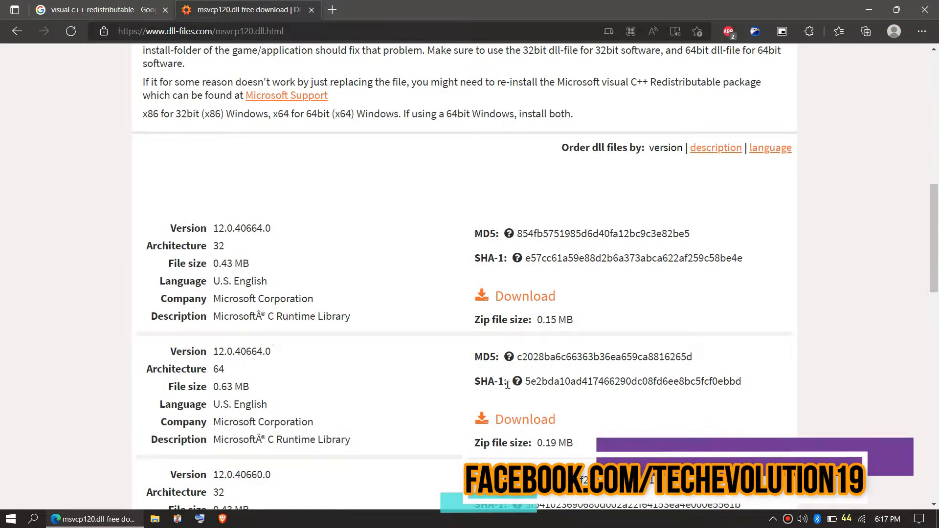
# Start the download of the 64-bit msvcp120.dll version 12.0.40664.0.
pyautogui.click(524, 419)
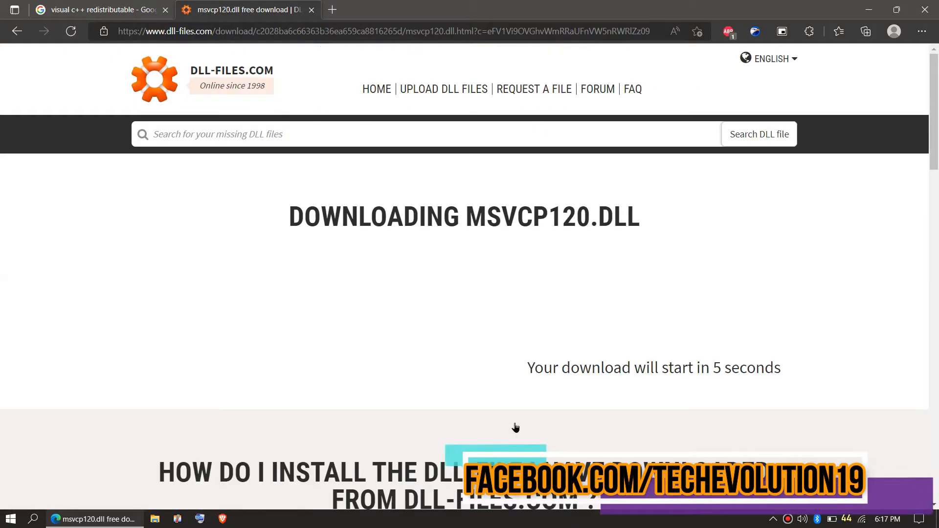
pyautogui.scroll(-3)
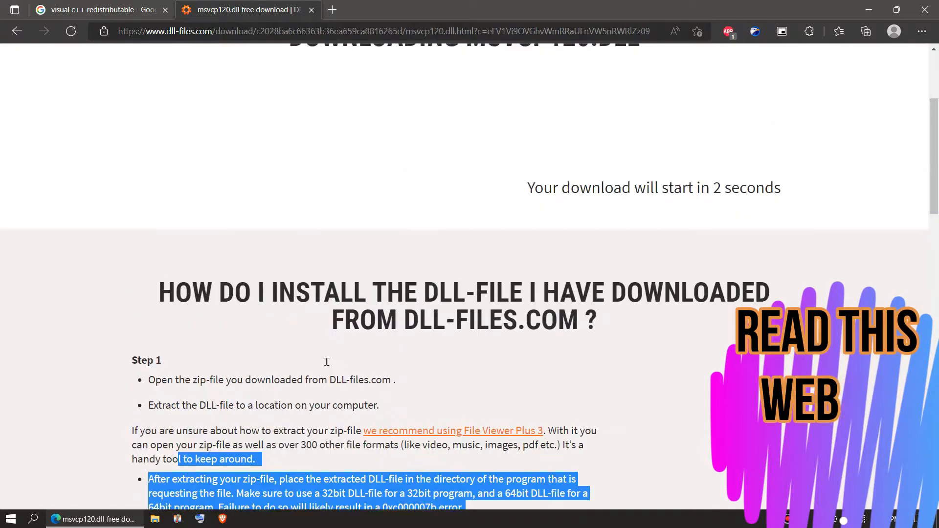
pyautogui.scroll(3)
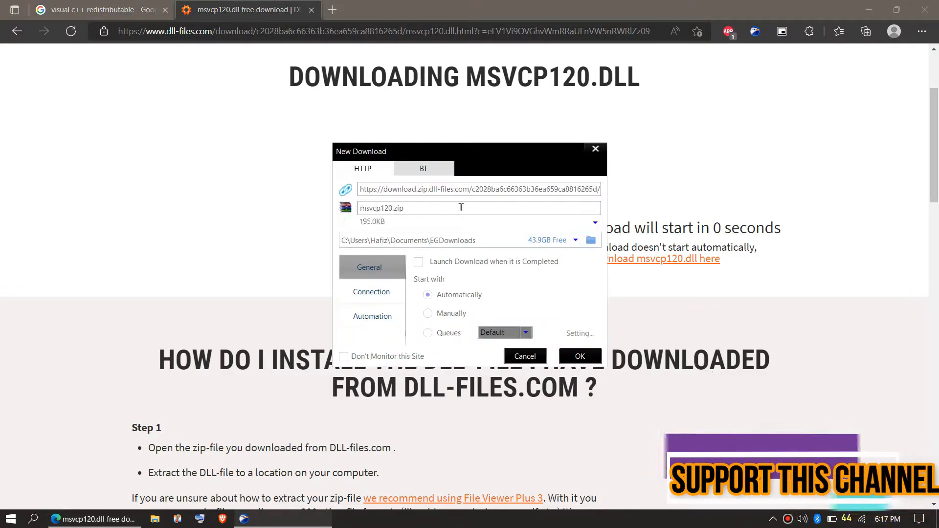
# Confirm saving msvcp120.zip, view it in WinRAR, then minimise WinRAR and the browser.
pyautogui.click(578, 356)
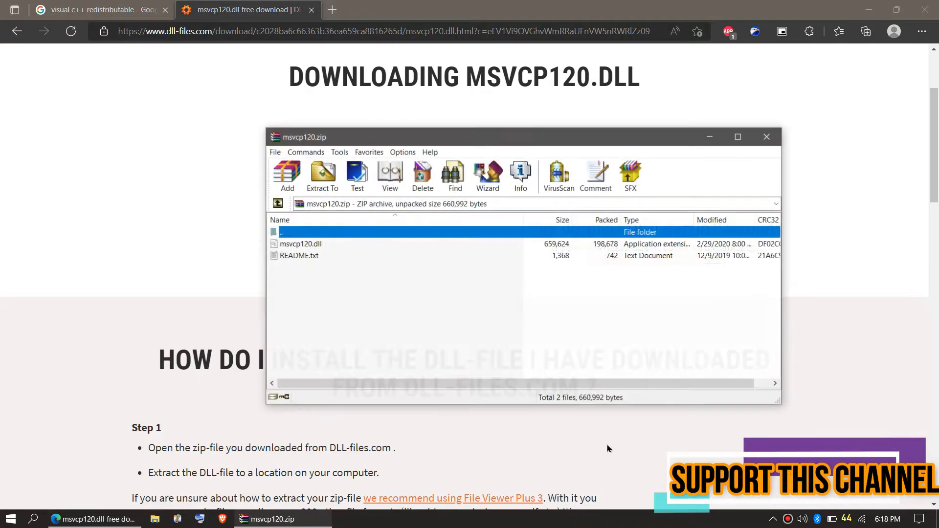
pyautogui.click(301, 243)
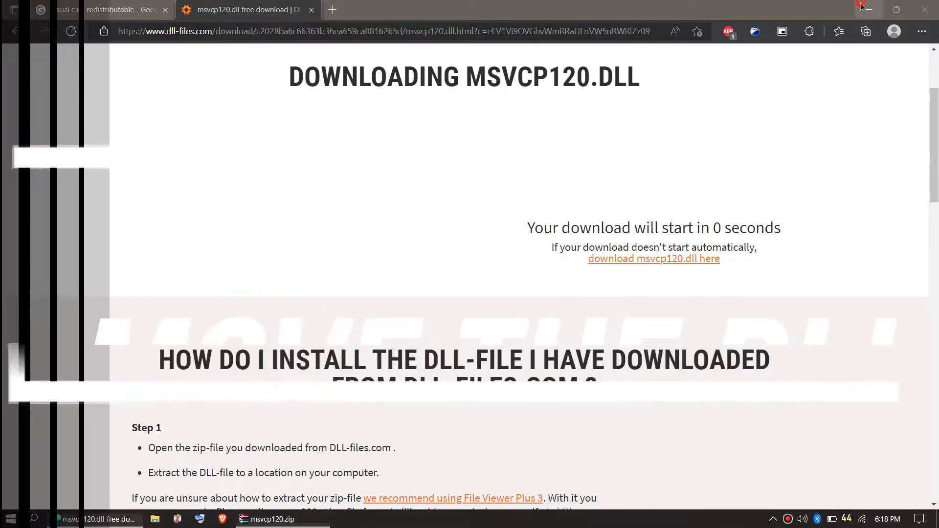
pyautogui.click(170, 518)
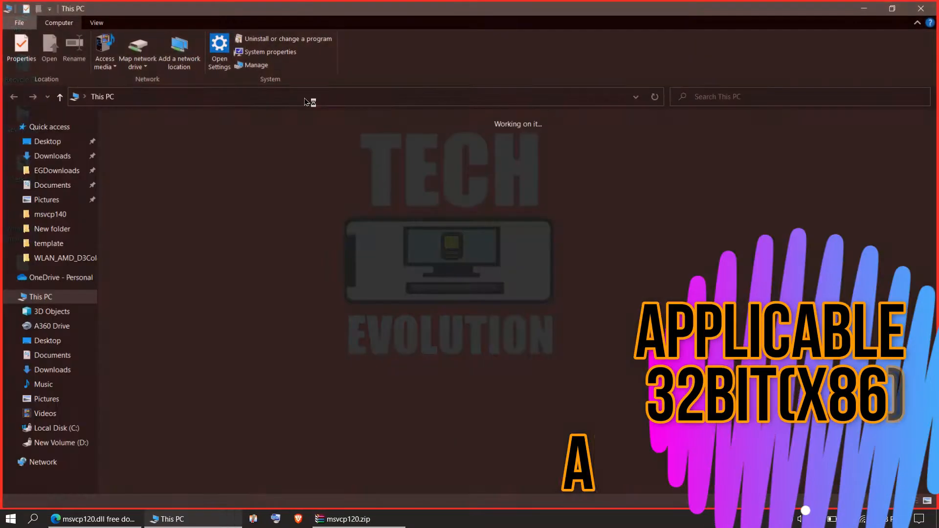
# Navigate from This PC into Local Disk (C:) > Windows > System32.
pyautogui.click(335, 228)
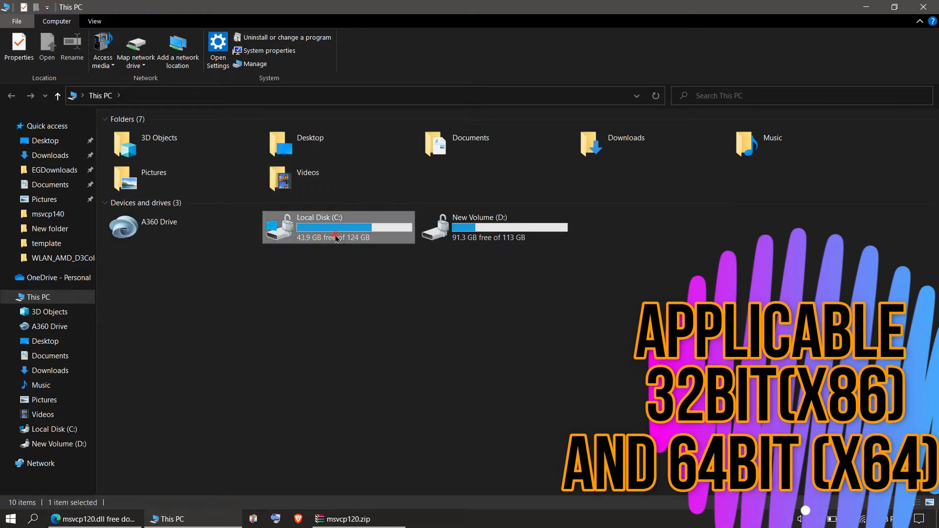
pyautogui.doubleClick(337, 227)
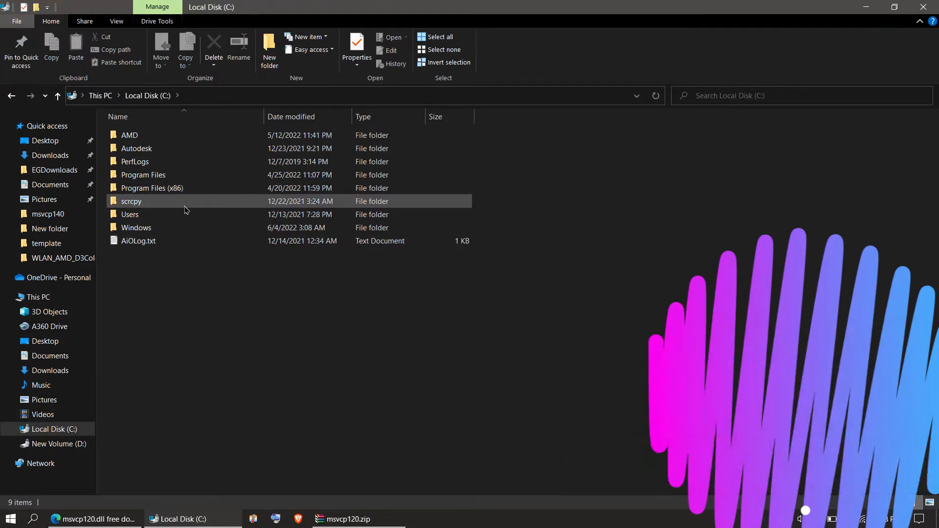
pyautogui.doubleClick(137, 228)
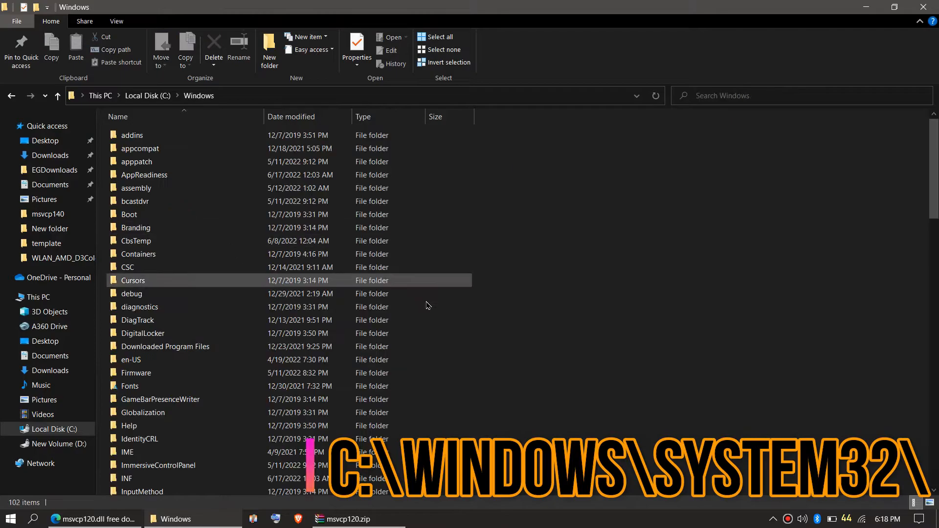
pyautogui.scroll(-3)
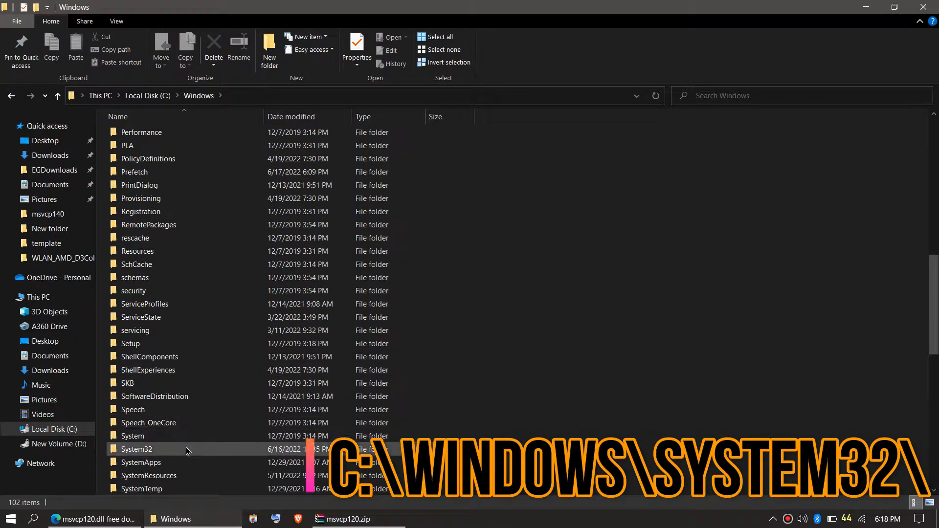
pyautogui.doubleClick(136, 449)
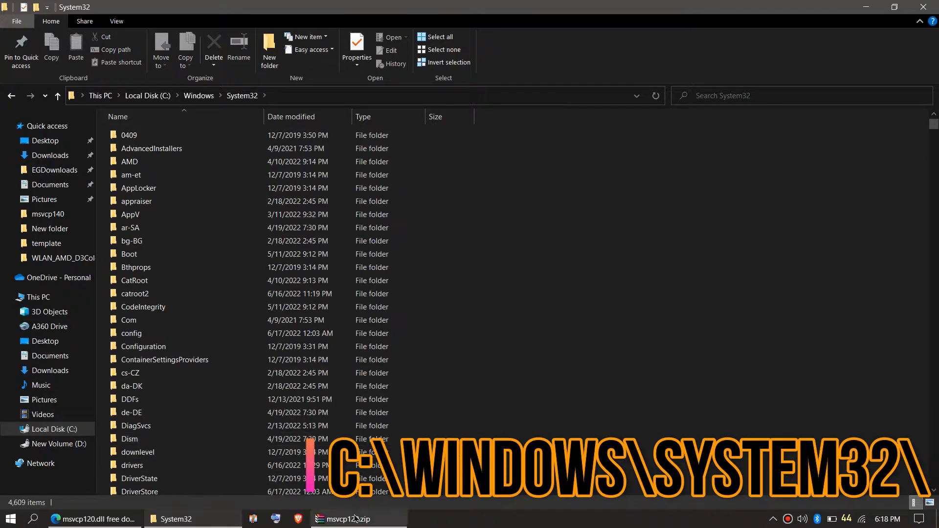
# Bring the msvcp120.zip archive back over System32 and select msvcp120.dll in it.
pyautogui.click(345, 518)
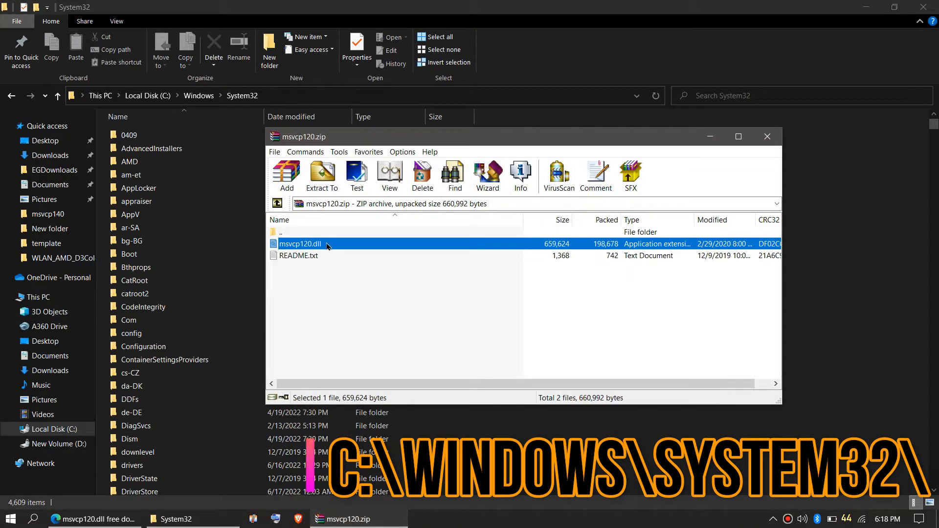
pyautogui.click(767, 136)
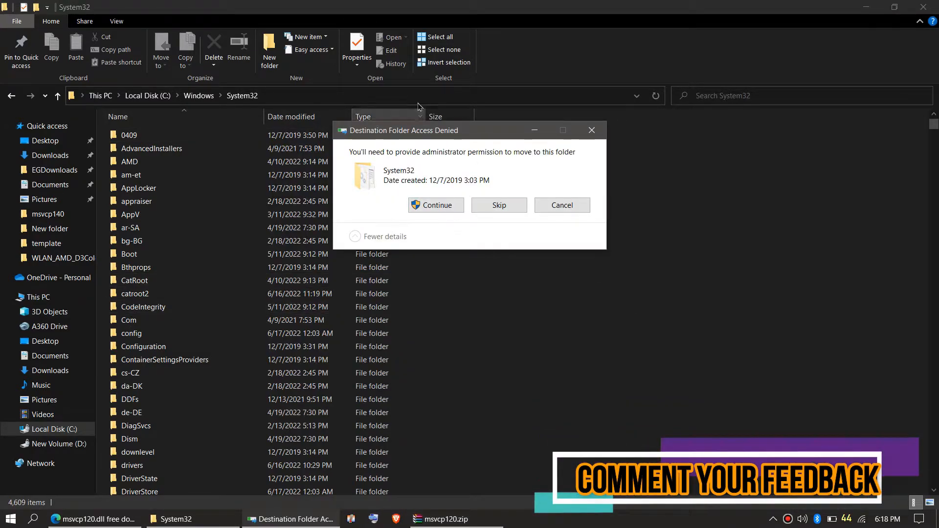
pyautogui.moveTo(436, 204)
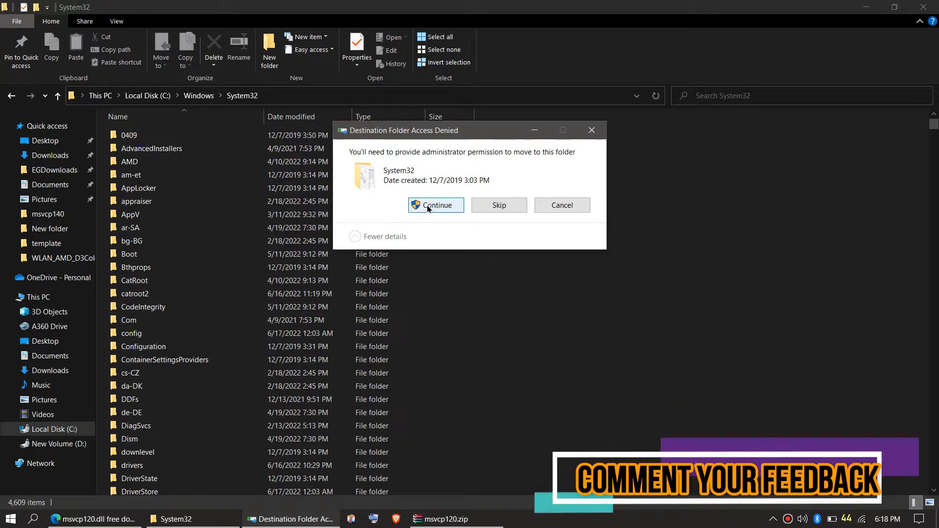
# Grant administrator permission for the copy and search System32 for msvcp120 to confirm it arrived.
pyautogui.click(436, 205)
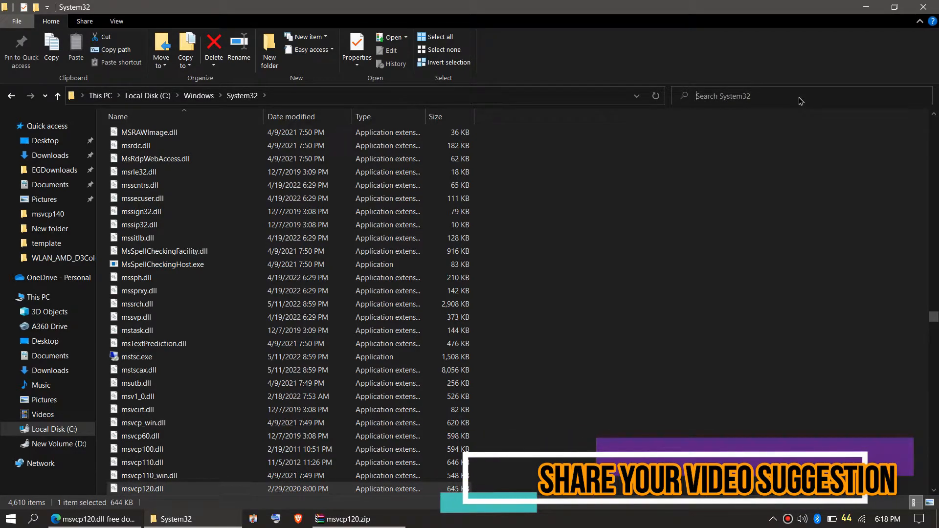
pyautogui.write('msvcp120')
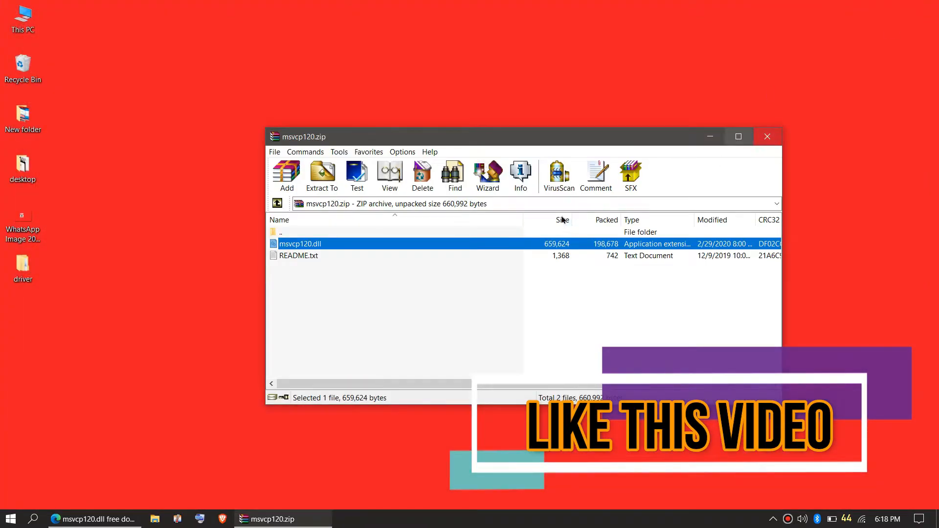
# Set the msvcp120.zip archive window aside so the desktop is clear.
pyautogui.click(10, 518)
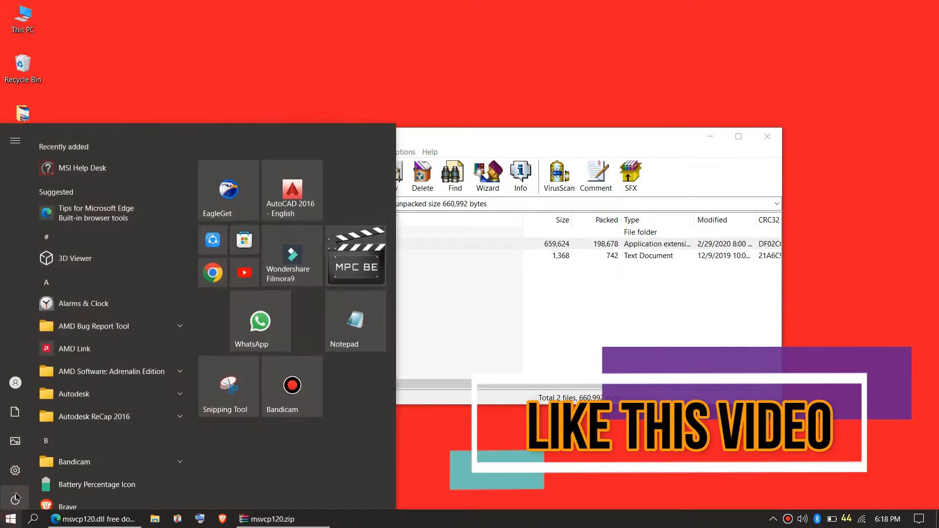
pyautogui.click(15, 498)
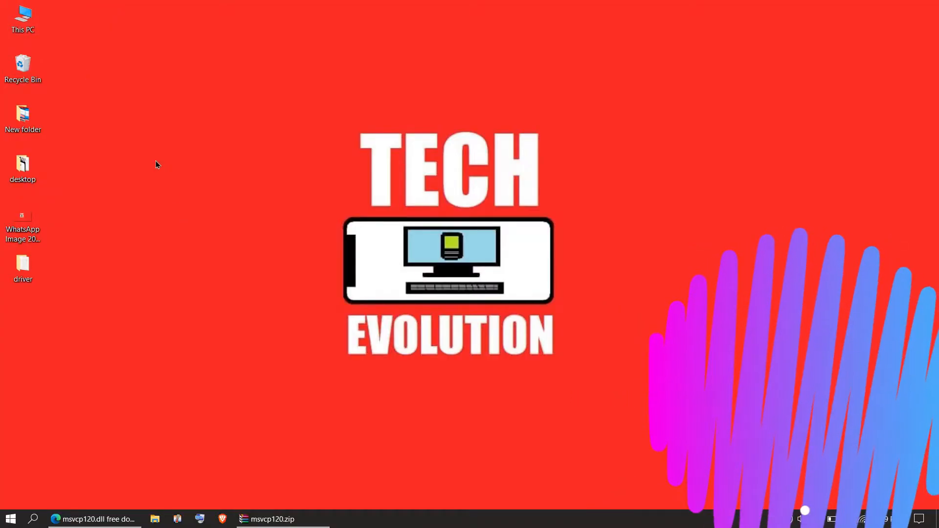
# Navigate from This PC into Local Disk (C:) > Windows > SysWOW64.
pyautogui.doubleClick(23, 18)
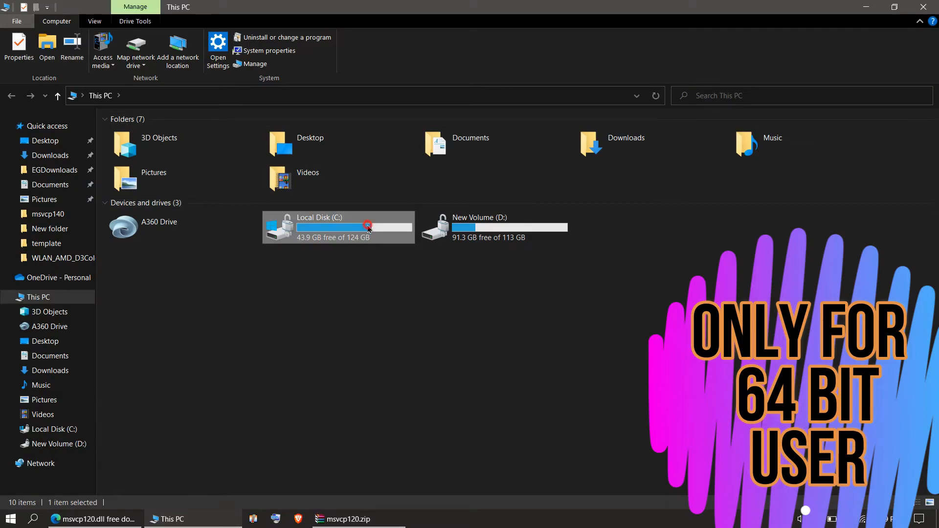
pyautogui.doubleClick(318, 228)
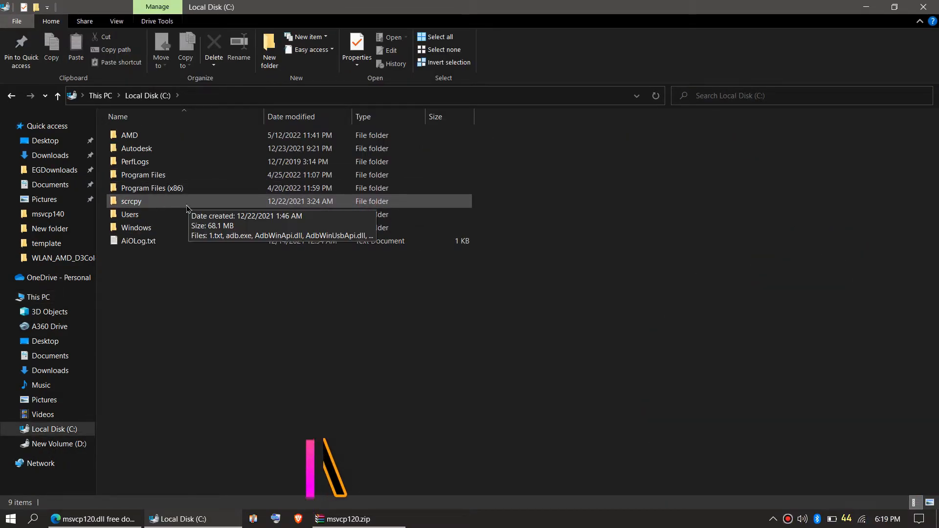
pyautogui.click(137, 228)
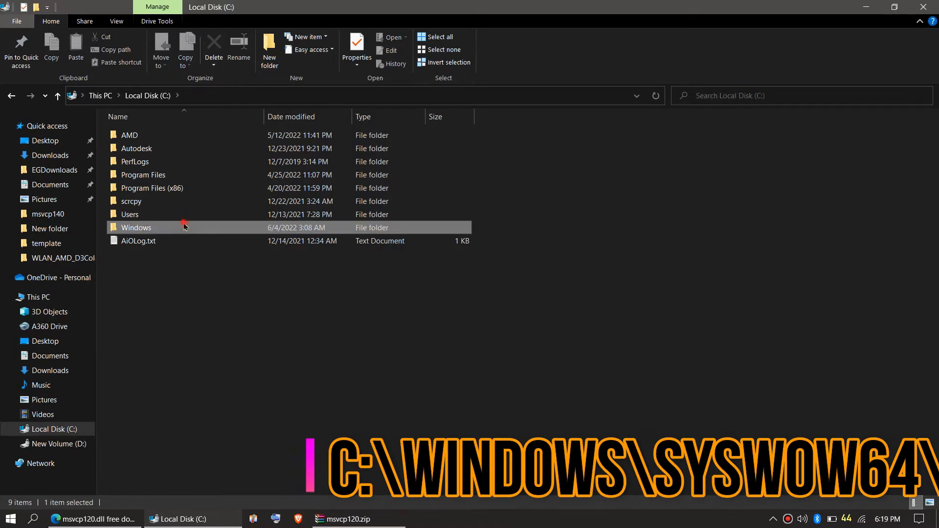
pyautogui.doubleClick(135, 226)
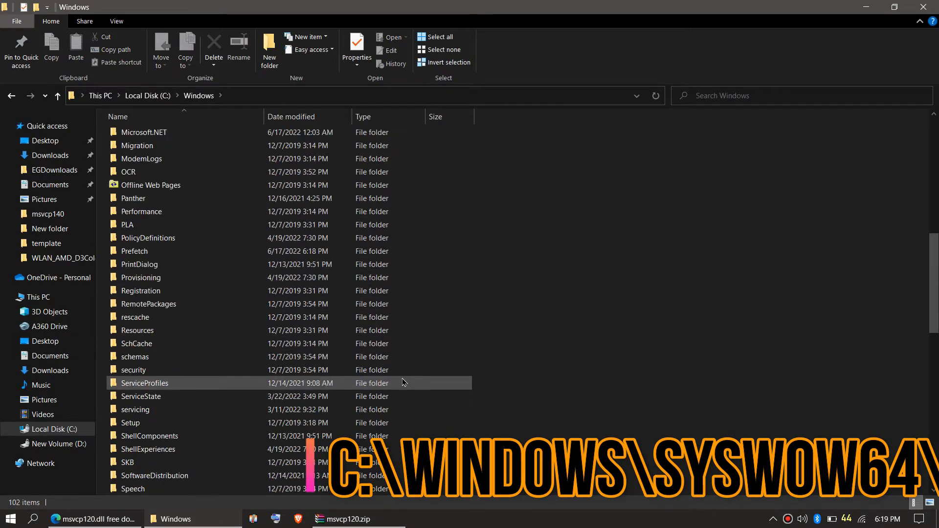
pyautogui.scroll(-3)
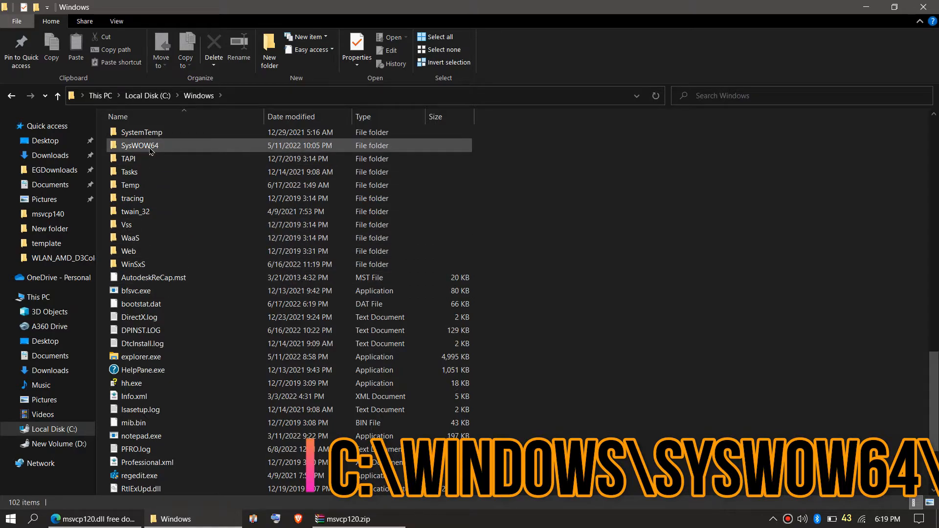
pyautogui.doubleClick(139, 146)
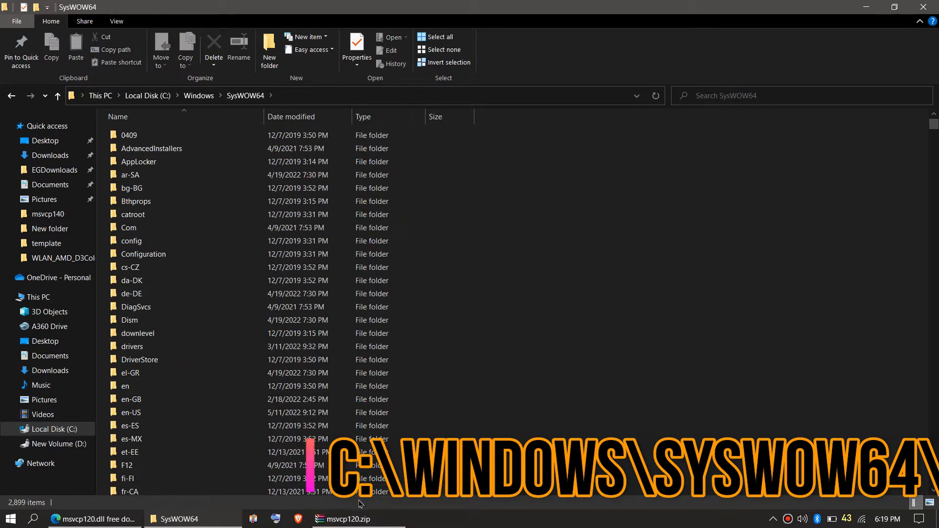
# Move msvcp120.dll from the archive into SysWOW64, granting administrator permission.
pyautogui.click(342, 518)
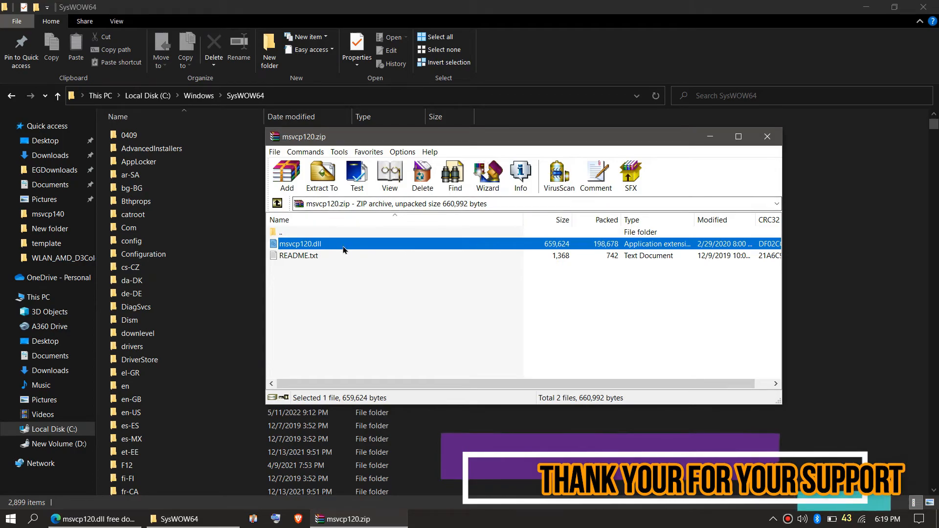
pyautogui.moveTo(836, 291)
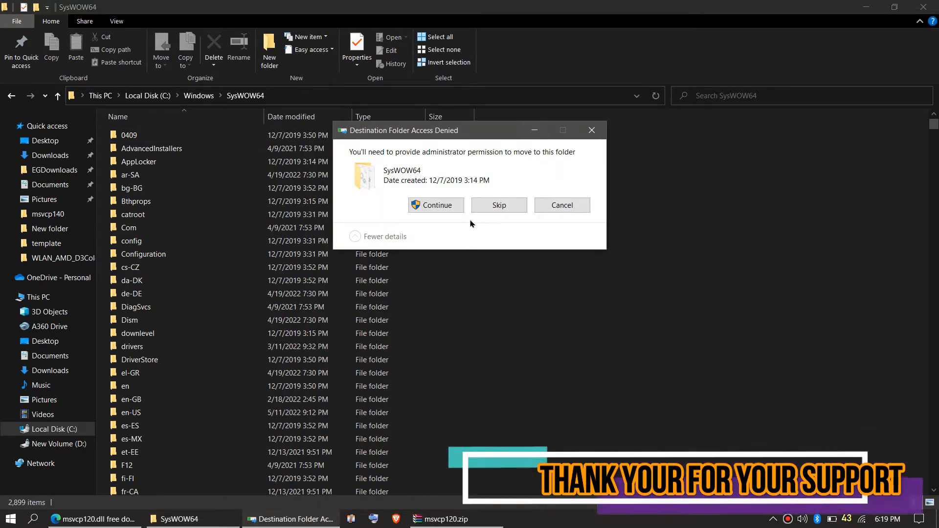
pyautogui.click(435, 204)
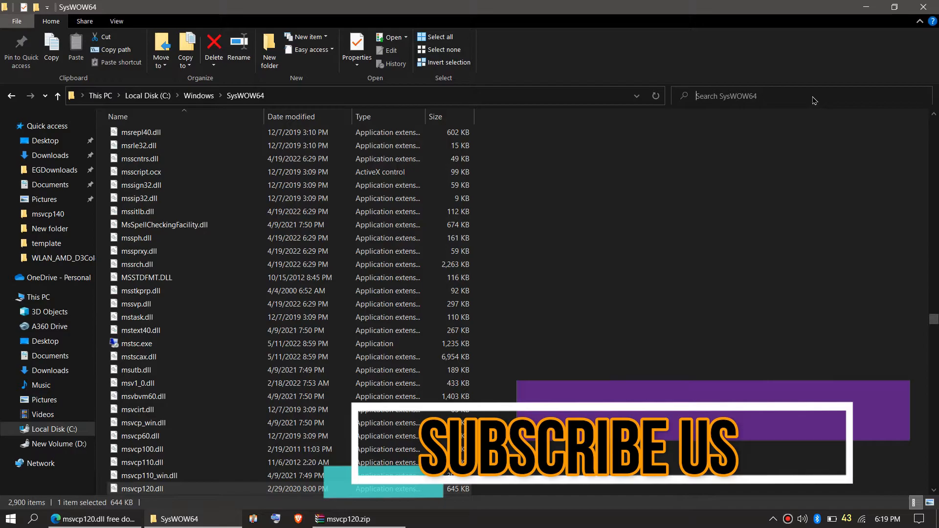
# Search SysWOW64 for msvcp120 to confirm the copied DLL is there.
pyautogui.click(748, 96)
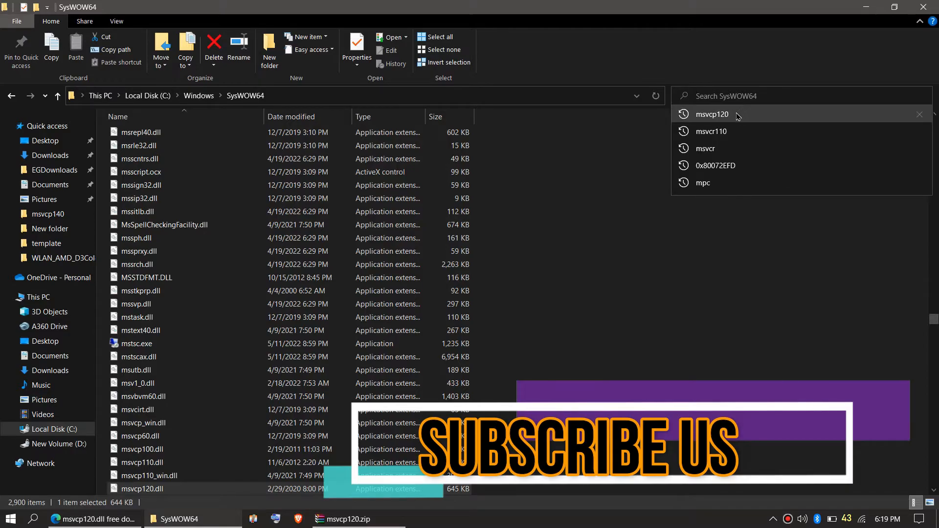
pyautogui.click(711, 114)
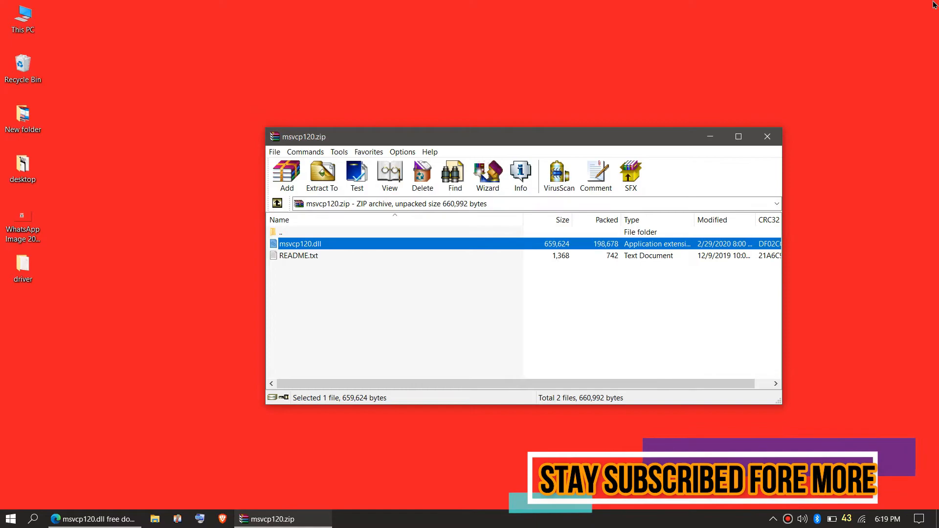
# Leave the archive and bring up the browser search for Visual C++ Redistributable.
pyautogui.click(9, 519)
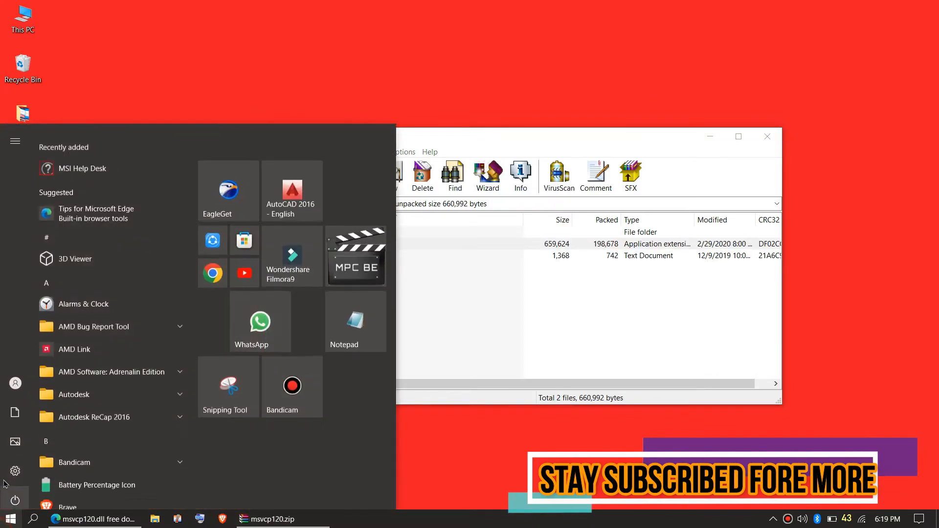
pyautogui.click(15, 498)
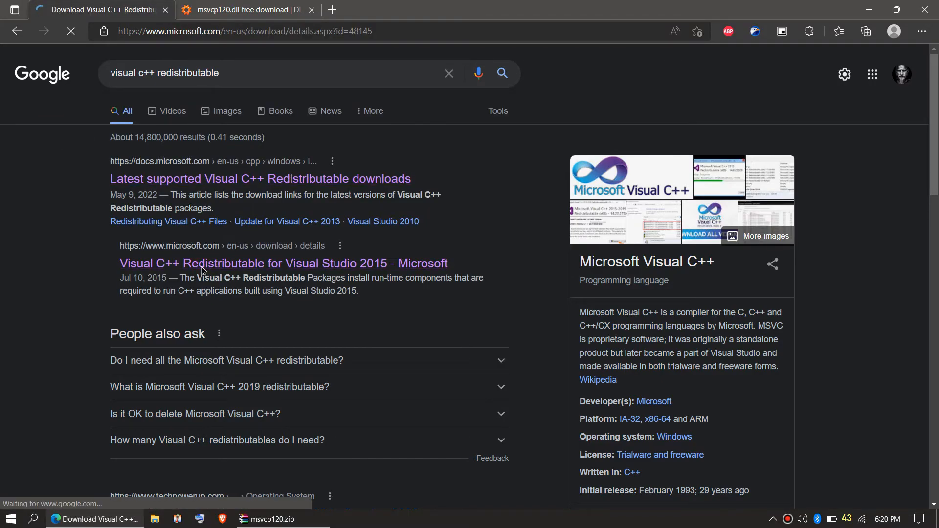
# From Microsoft's Visual C++ Redistributable for Visual Studio 2015 page, download the vc_redist.x64.exe package.
pyautogui.click(284, 263)
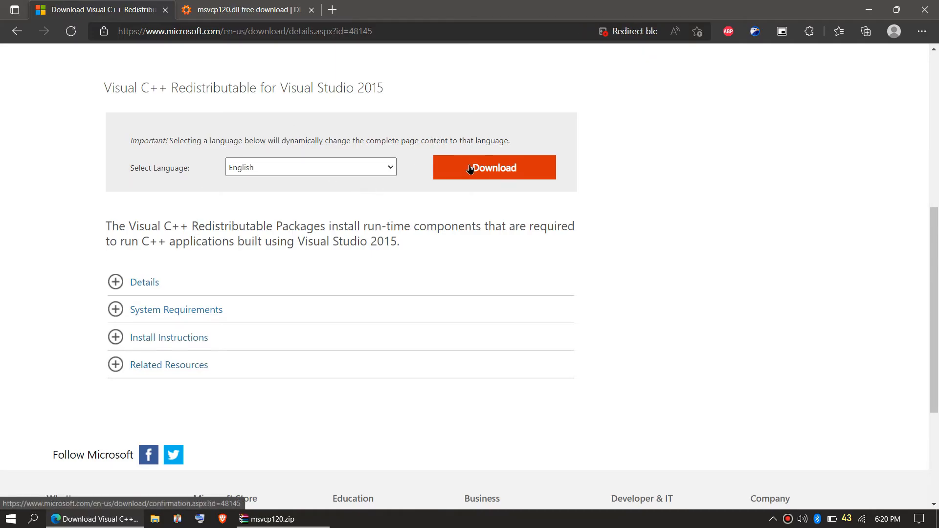
pyautogui.click(493, 167)
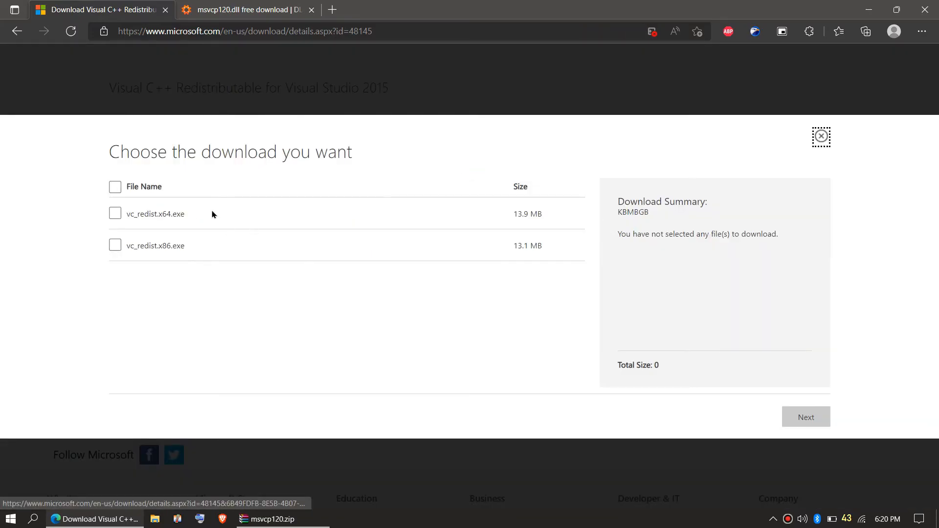
pyautogui.click(116, 214)
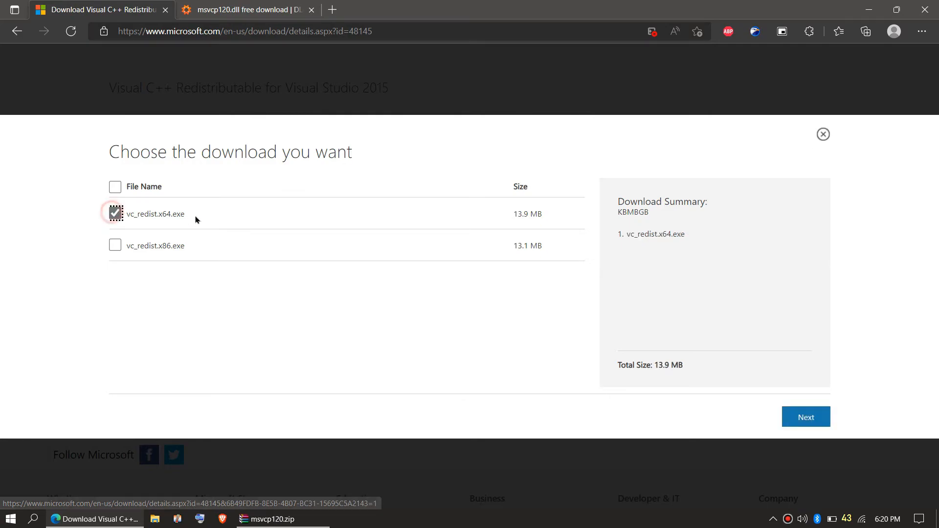
pyautogui.moveTo(158, 262)
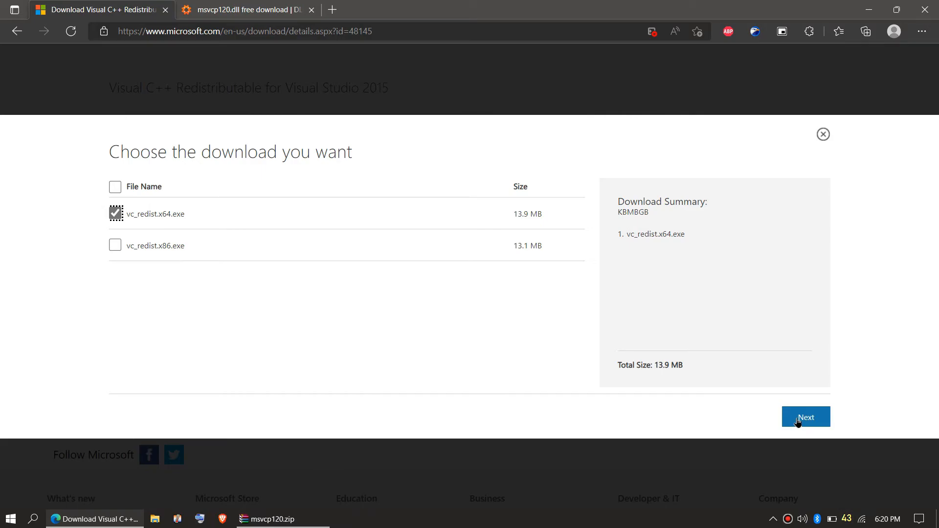
pyautogui.click(805, 417)
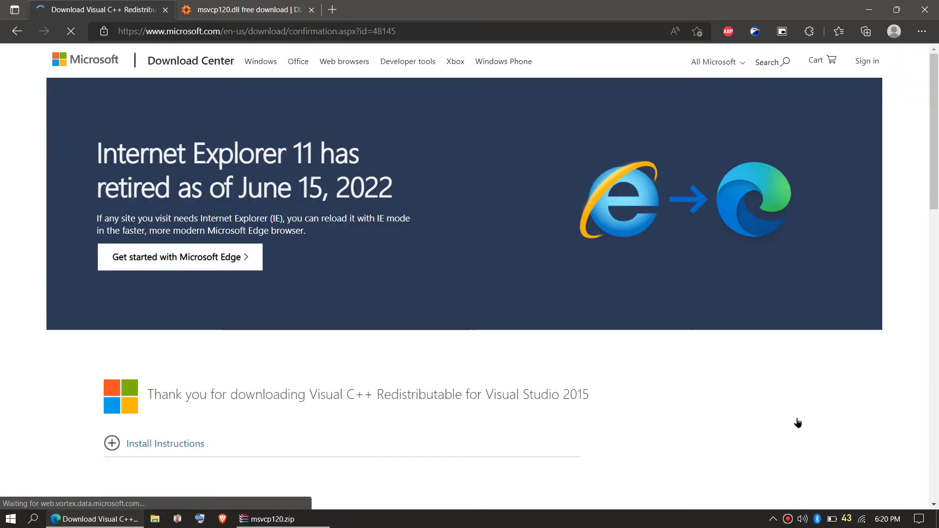